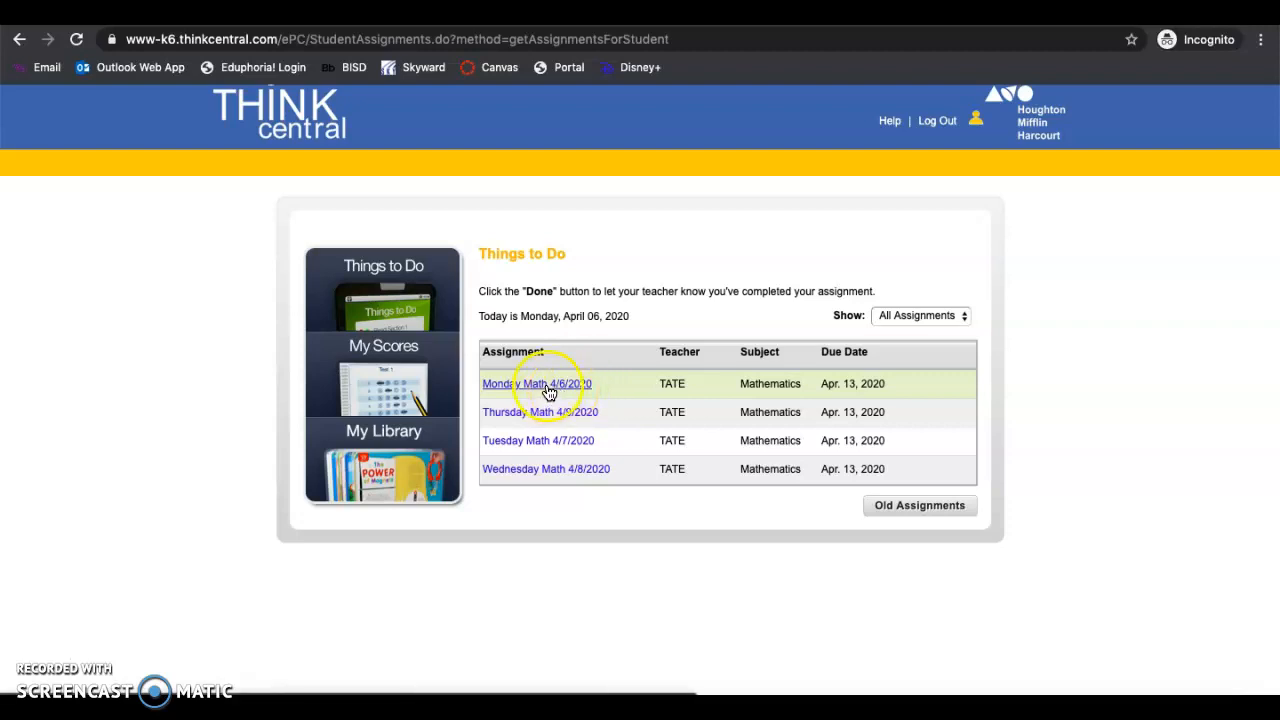
Open the Monday Math 4/6/2020 assignment from the Things to Do list
{"action": "left_click", "coordinate": [536, 383]}
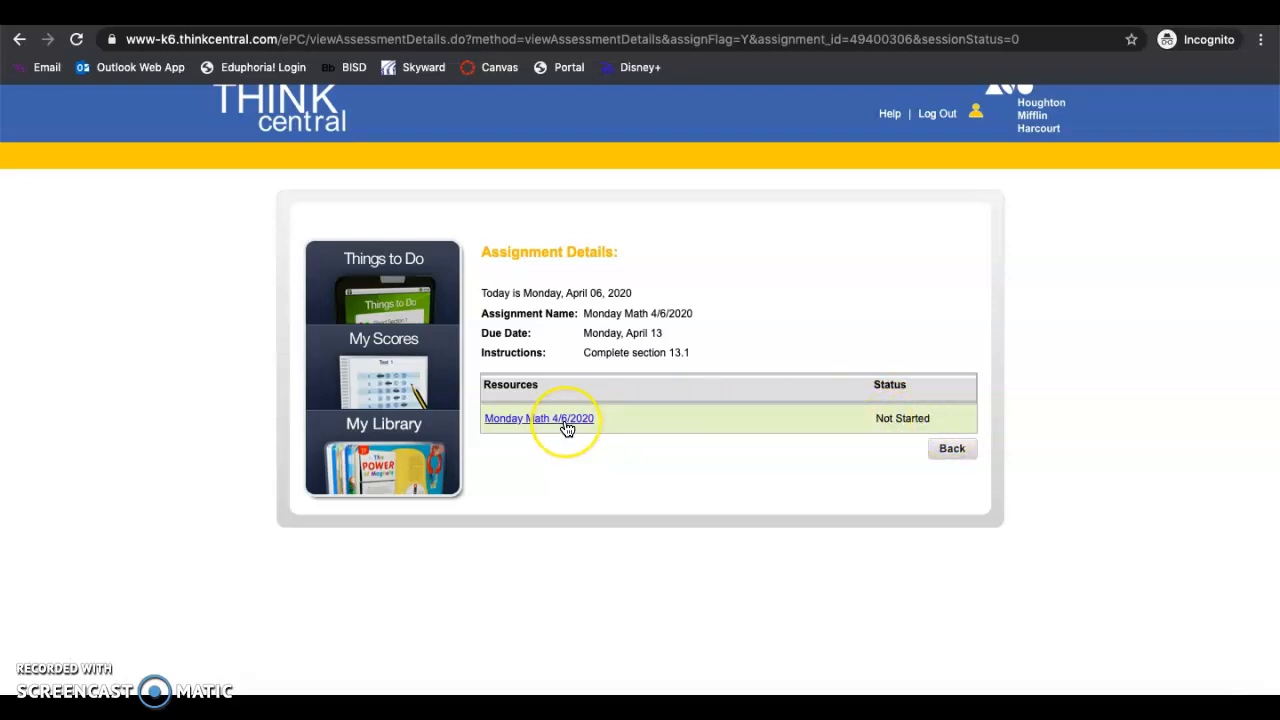
Open the Monday Math resource and start the Lesson 13.1 Lines, Rays, and Angles presentation
{"action": "left_click", "coordinate": [539, 418]}
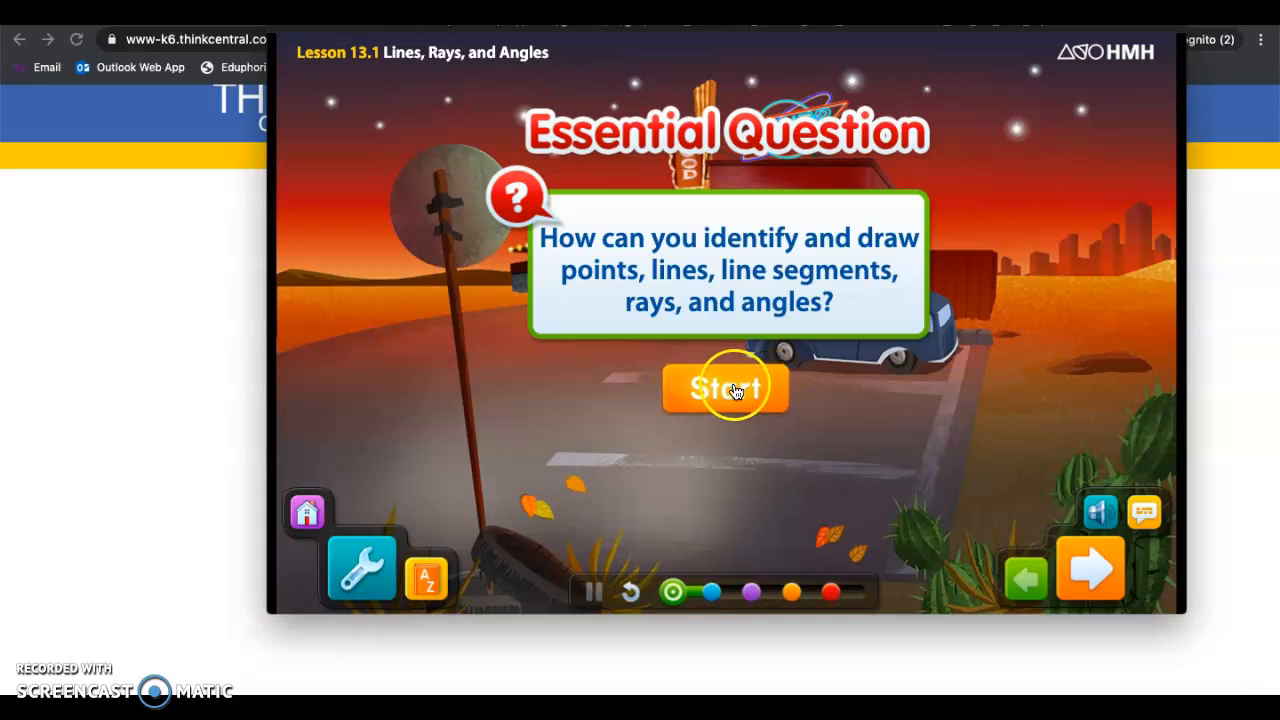
{"action": "left_click", "coordinate": [725, 388]}
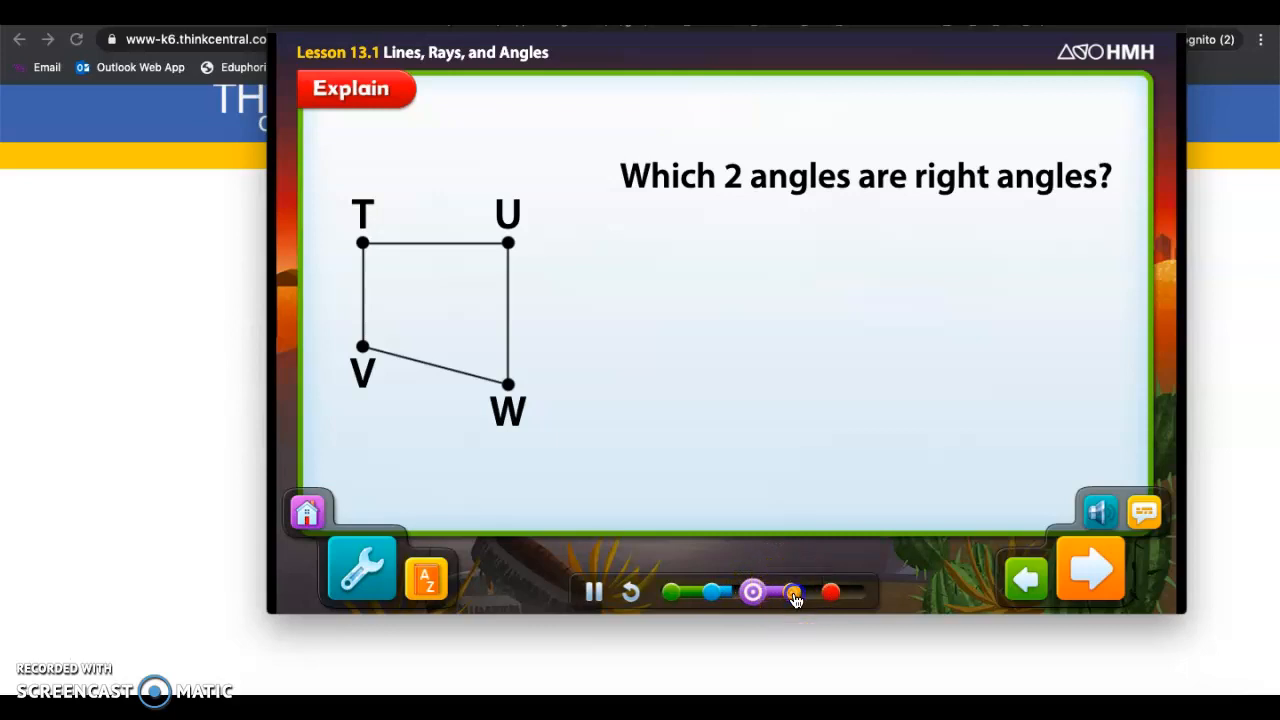
Jump along the lesson progress bar to the Elaborate section's Personal Math Trainer
{"action": "left_click", "coordinate": [830, 591]}
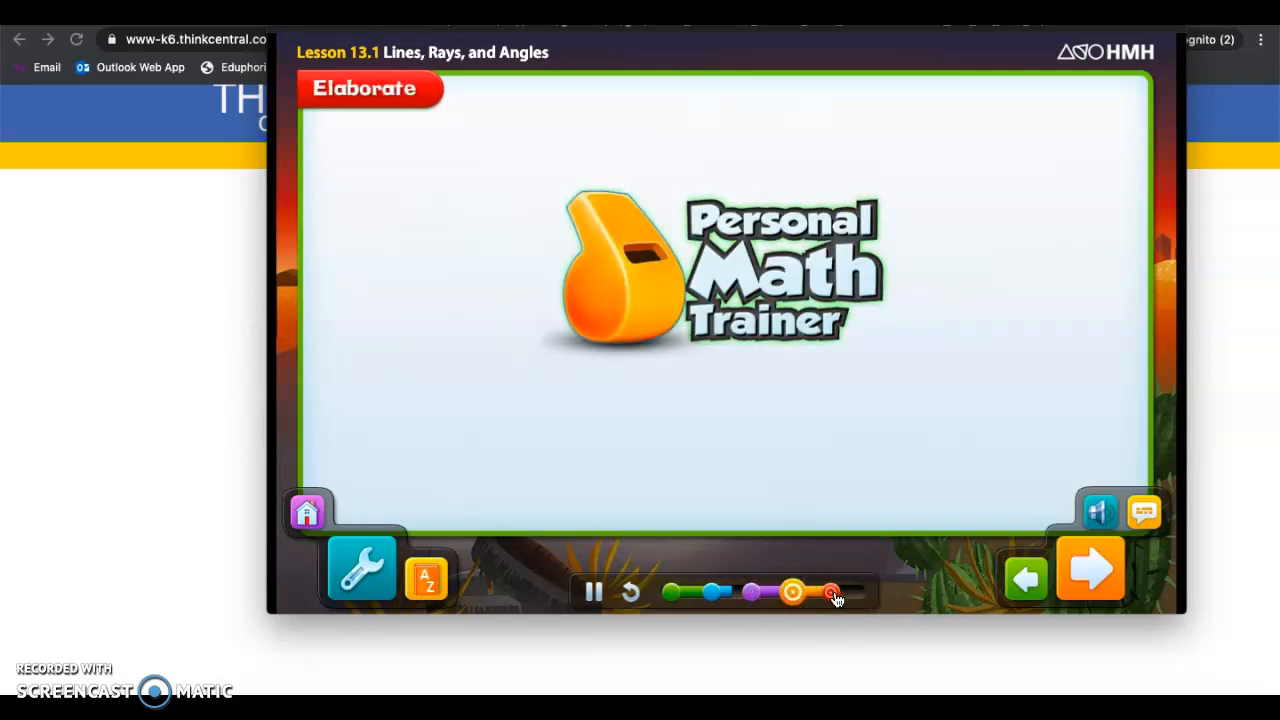
{"action": "left_click", "coordinate": [793, 591]}
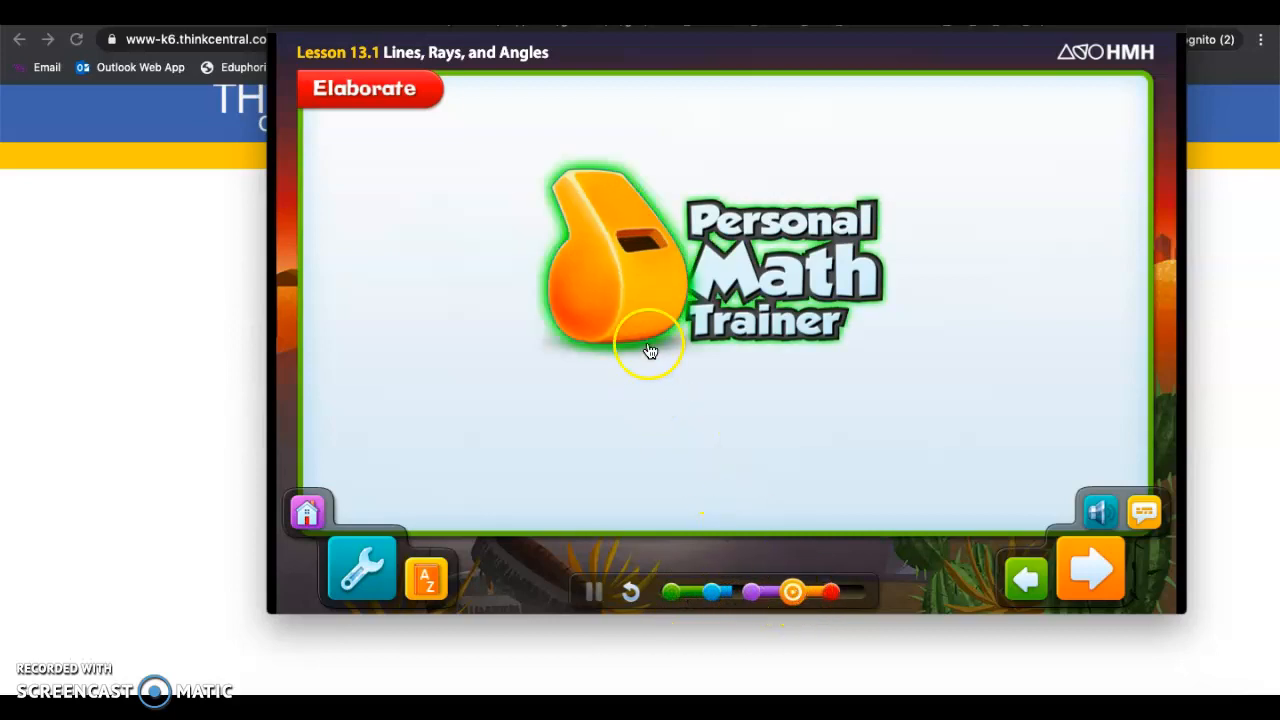
{"action": "mouse_move", "coordinate": [610, 260]}
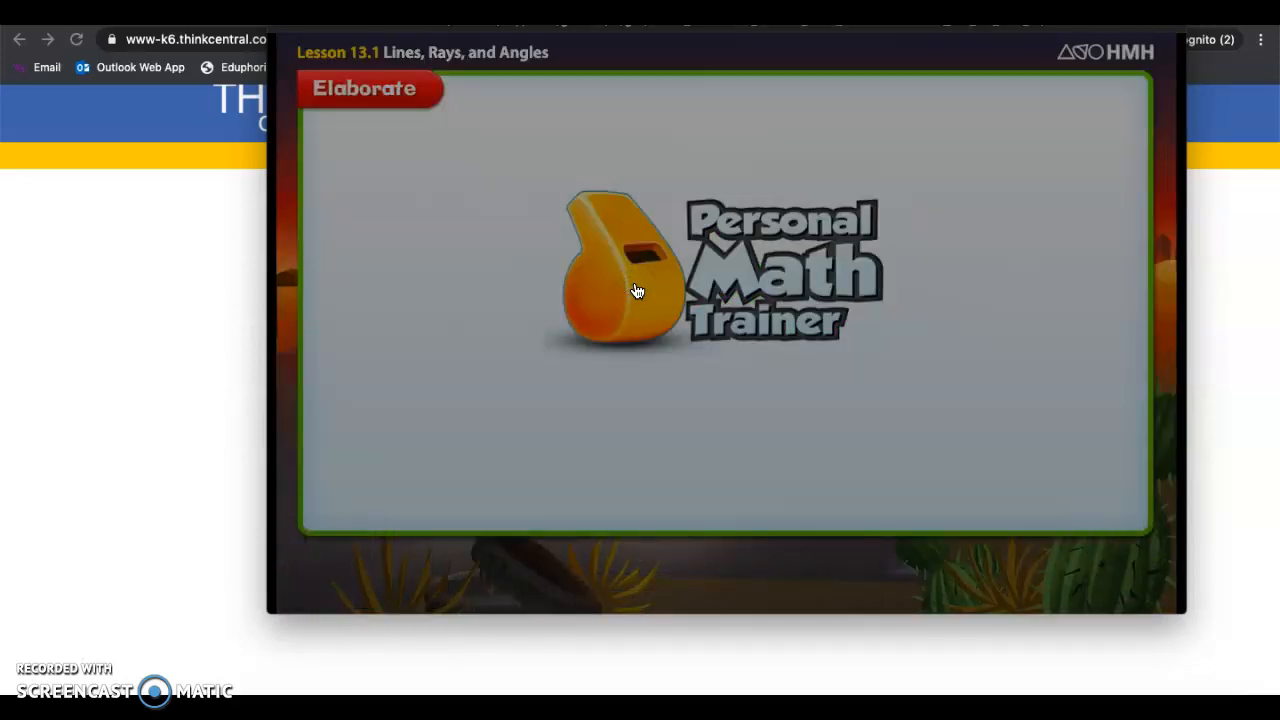
Open the Personal Math Trainer and enter 8 as the number of angles in Figure X
{"action": "left_click", "coordinate": [636, 291]}
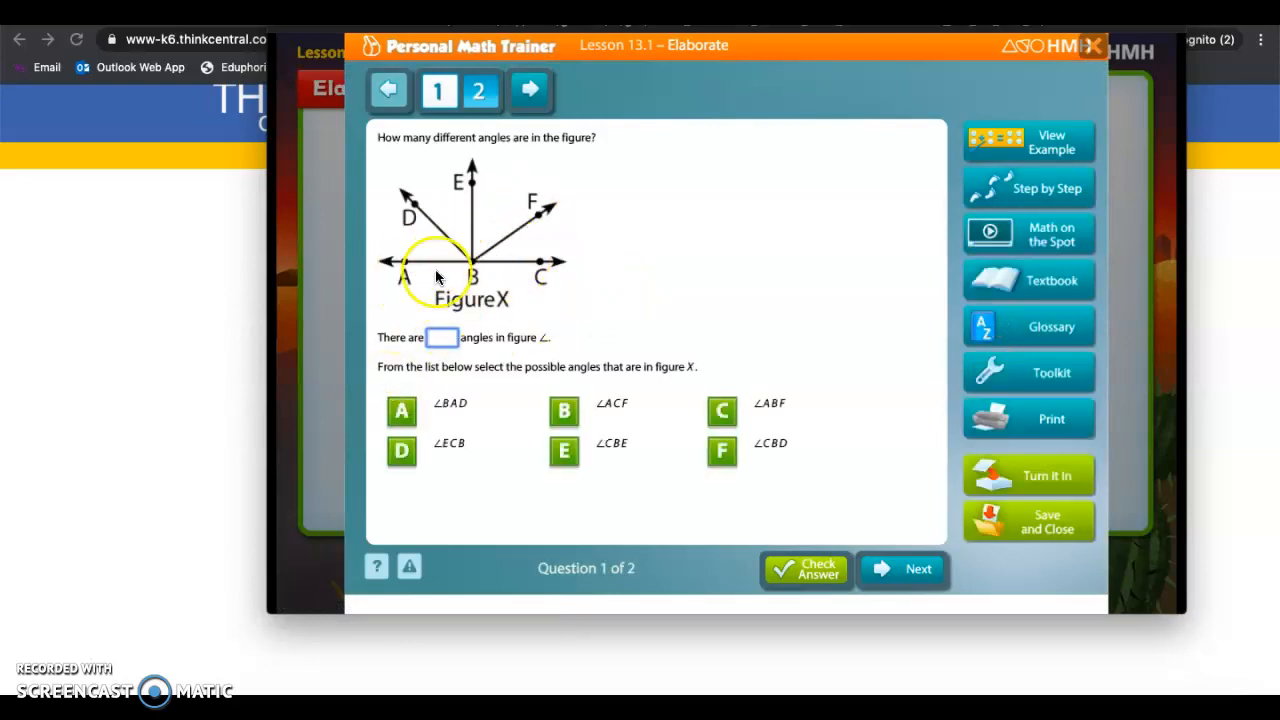
{"action": "mouse_move", "coordinate": [437, 150]}
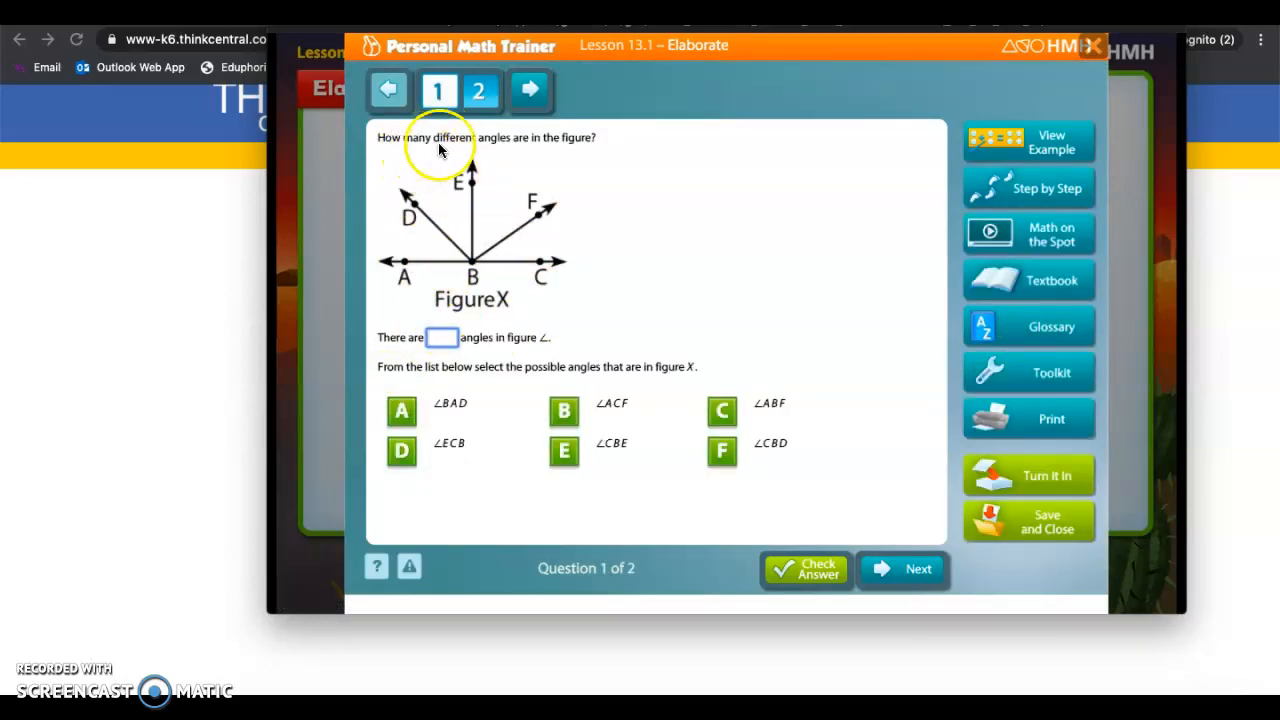
{"action": "mouse_move", "coordinate": [435, 247]}
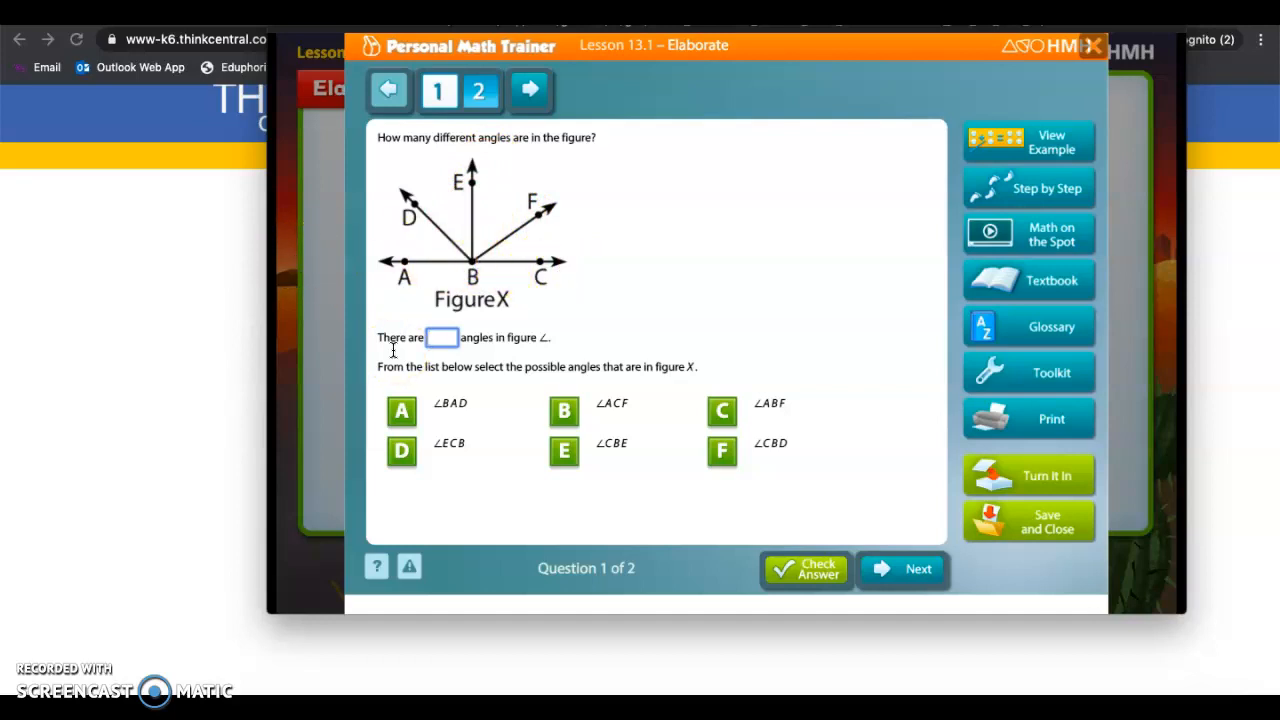
{"action": "type", "text": "8"}
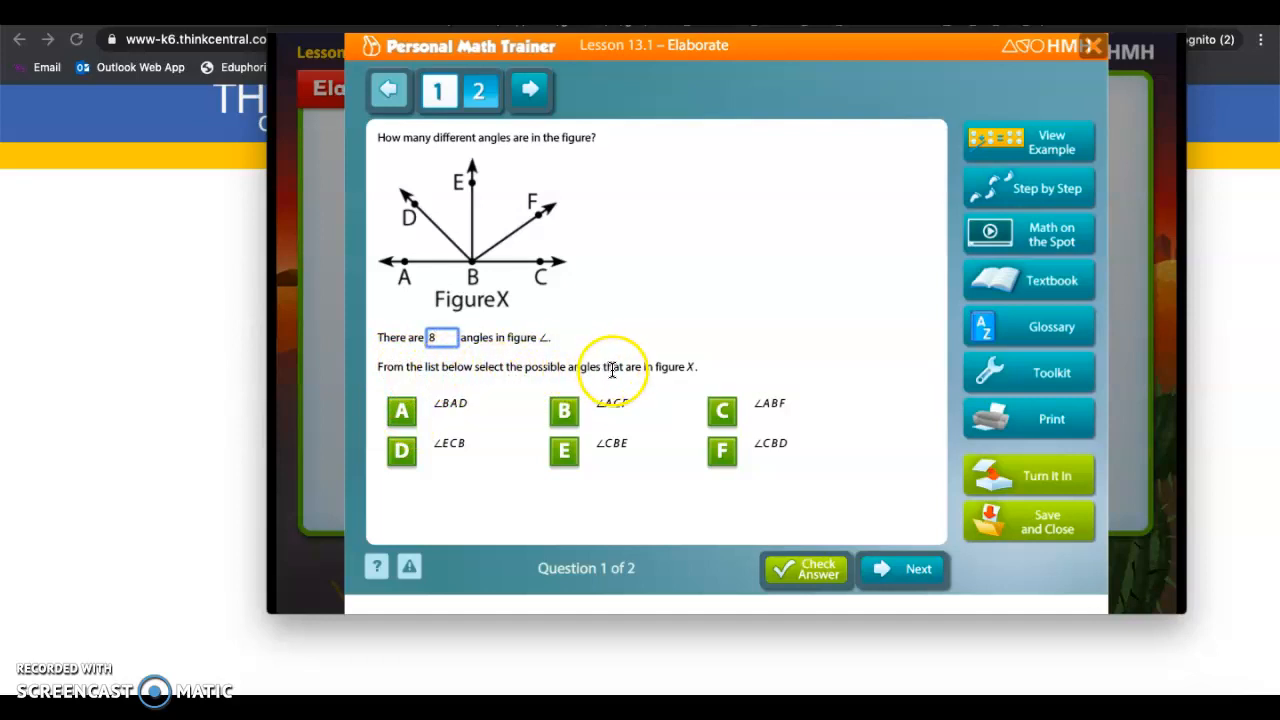
{"action": "mouse_move", "coordinate": [430, 420]}
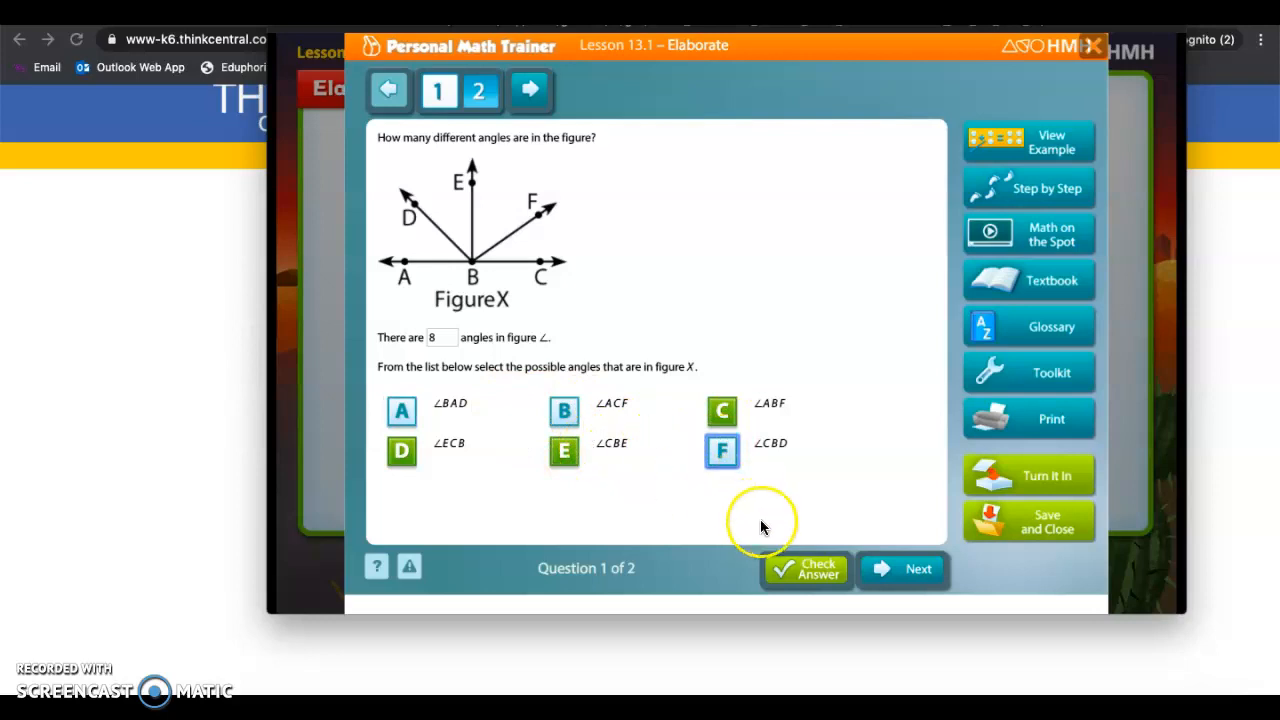
Answer question 2 with 4 acute angles, then save and close the trainer
{"action": "left_click", "coordinate": [901, 569]}
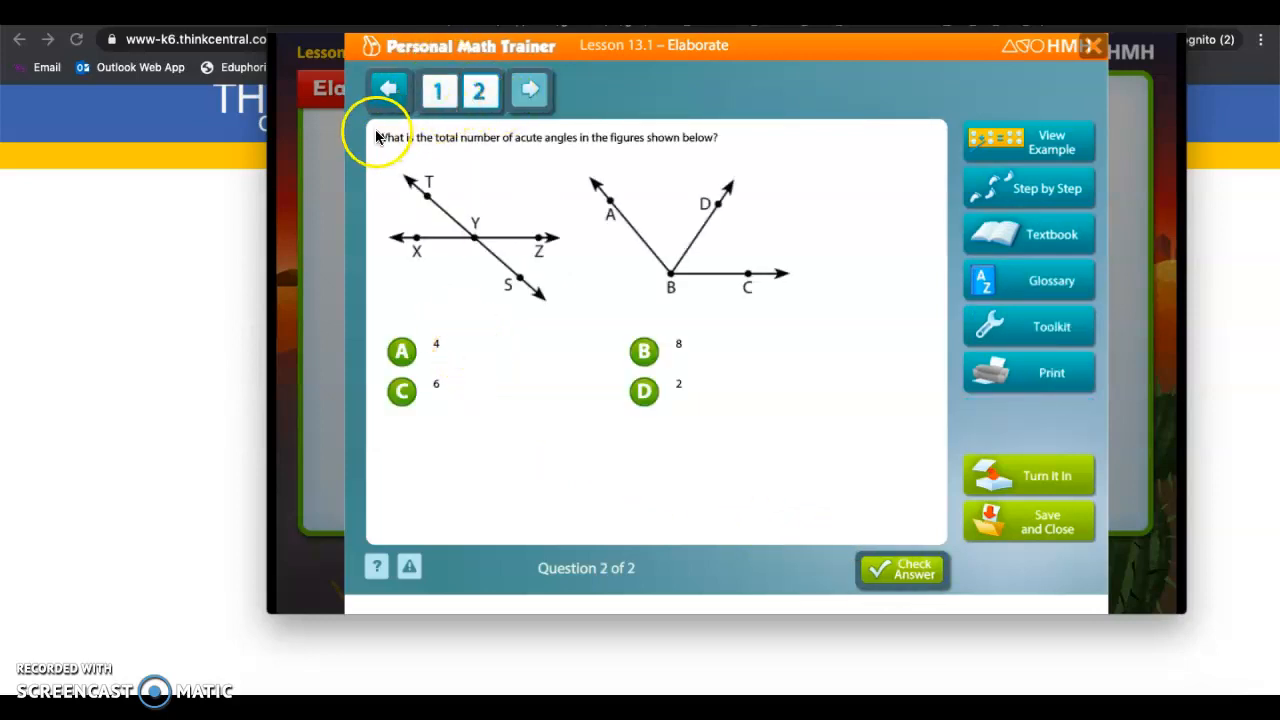
{"action": "mouse_move", "coordinate": [590, 158]}
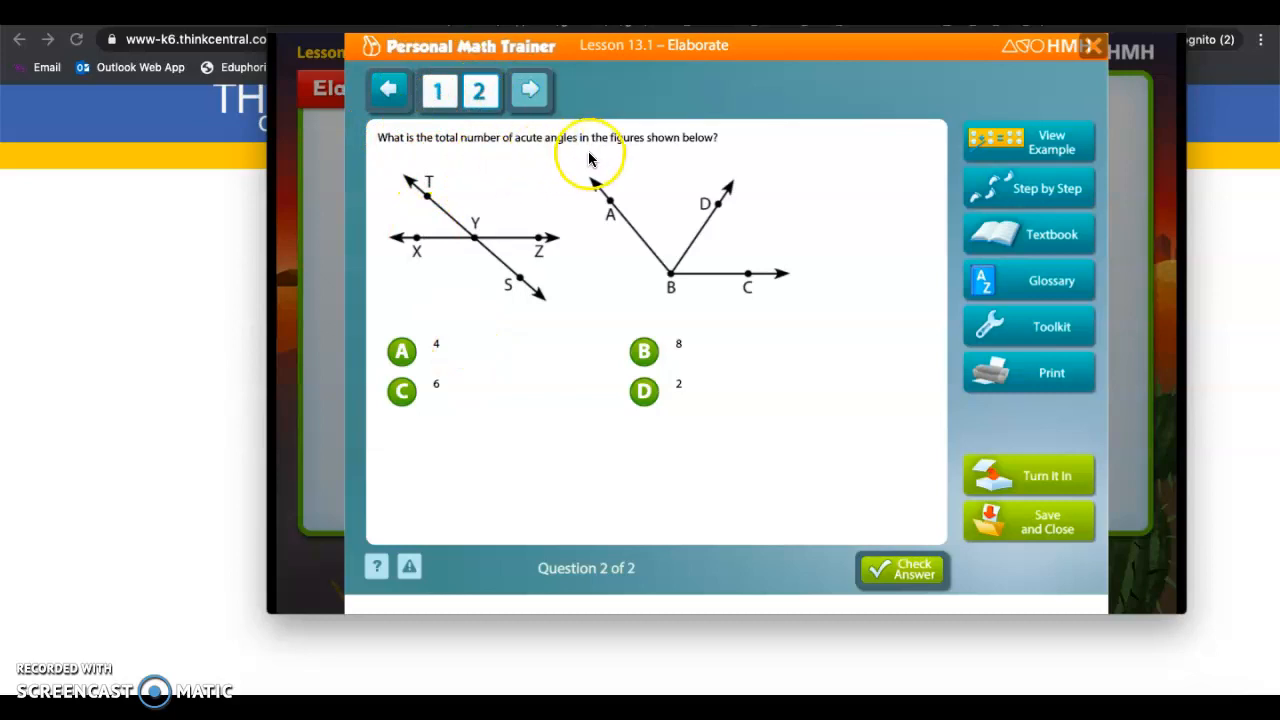
{"action": "mouse_move", "coordinate": [477, 217]}
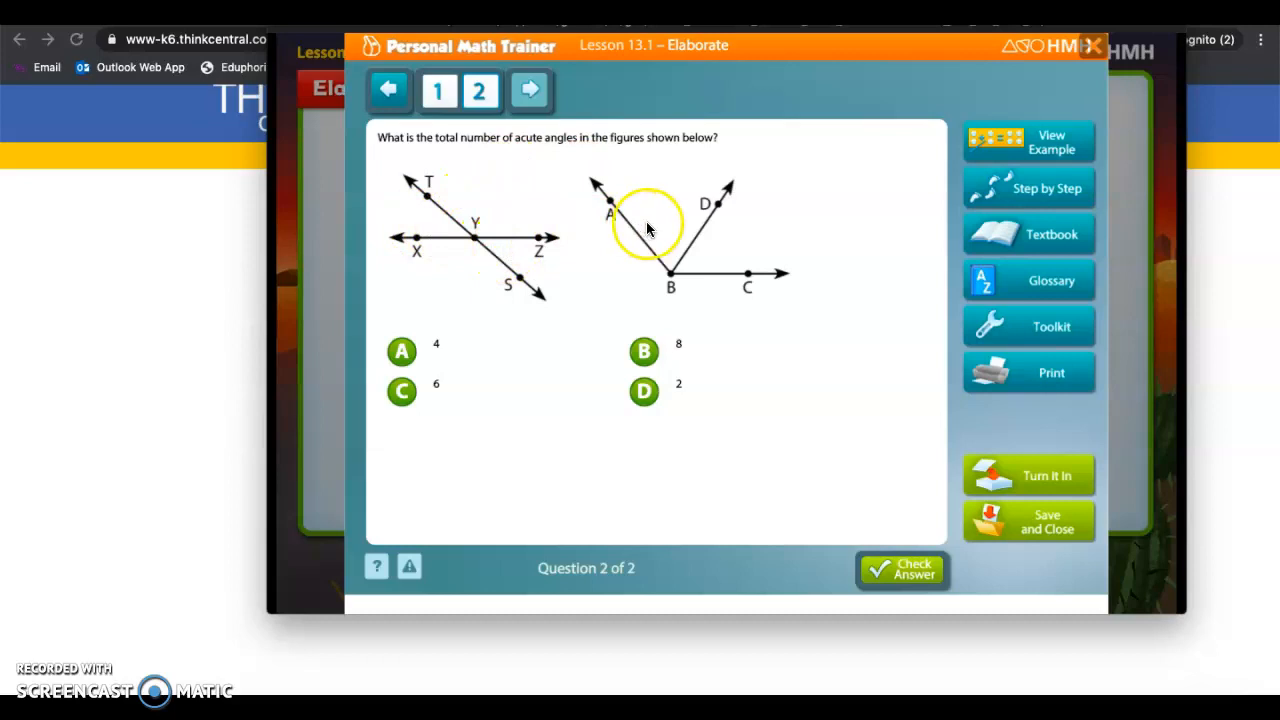
{"action": "left_click", "coordinate": [401, 351]}
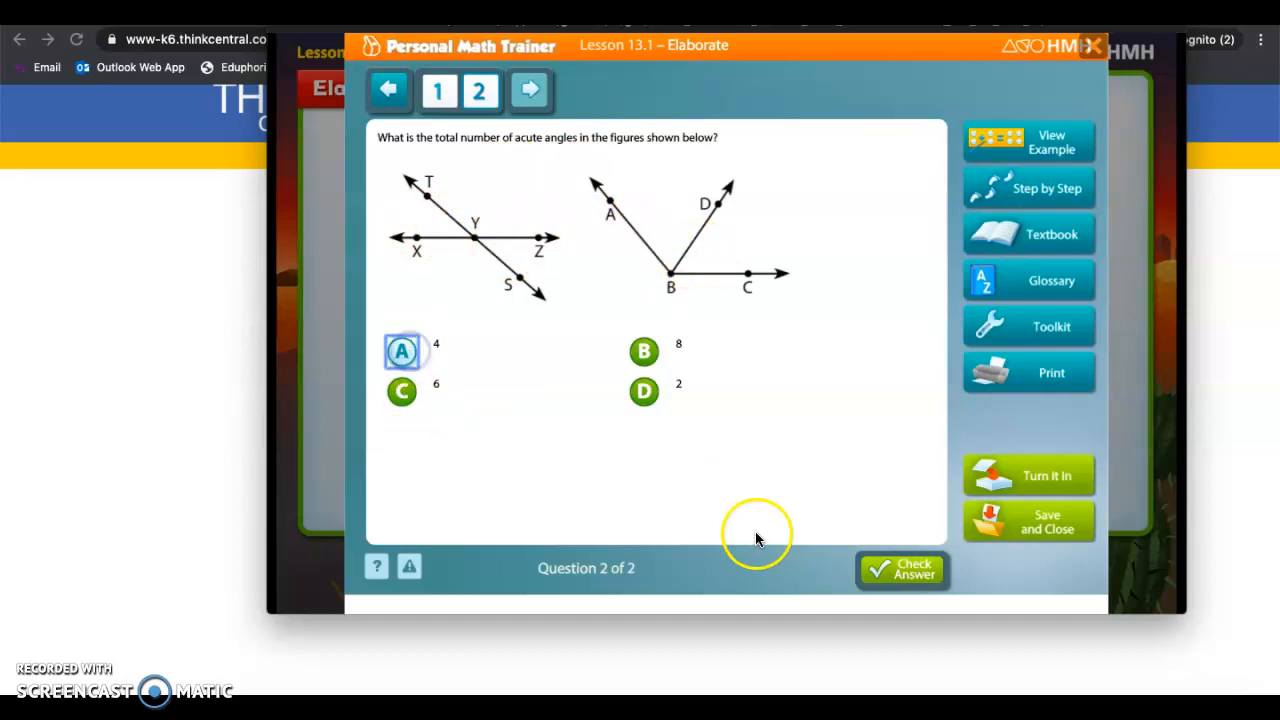
{"action": "mouse_move", "coordinate": [1037, 484]}
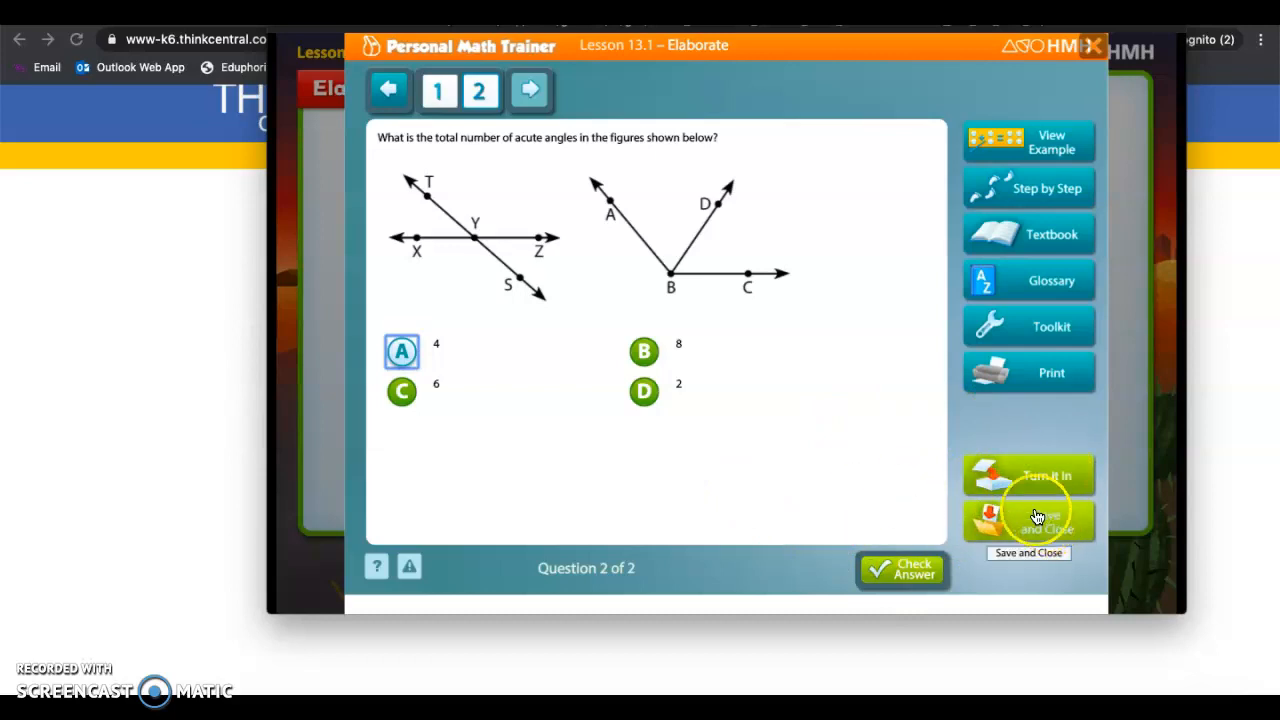
{"action": "left_click", "coordinate": [1028, 520]}
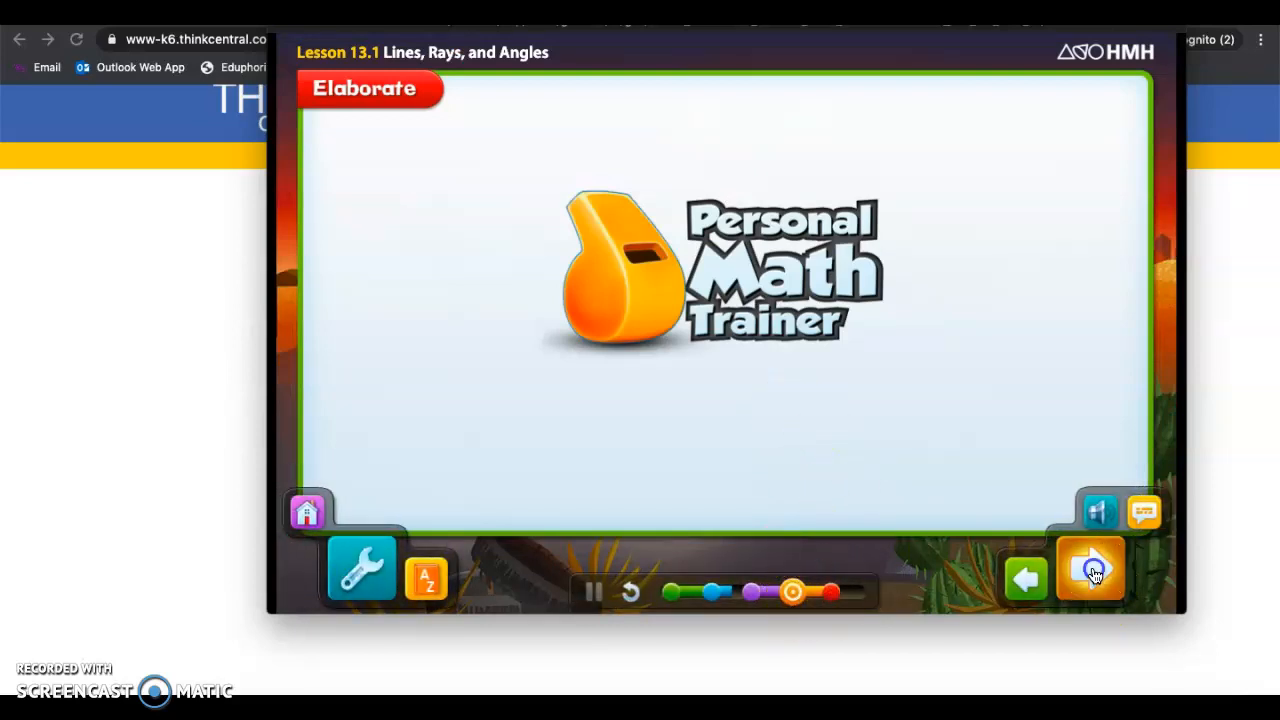
Answer quiz question 1 with 'line segment', check it, and move to the next question
{"action": "left_click", "coordinate": [1090, 568]}
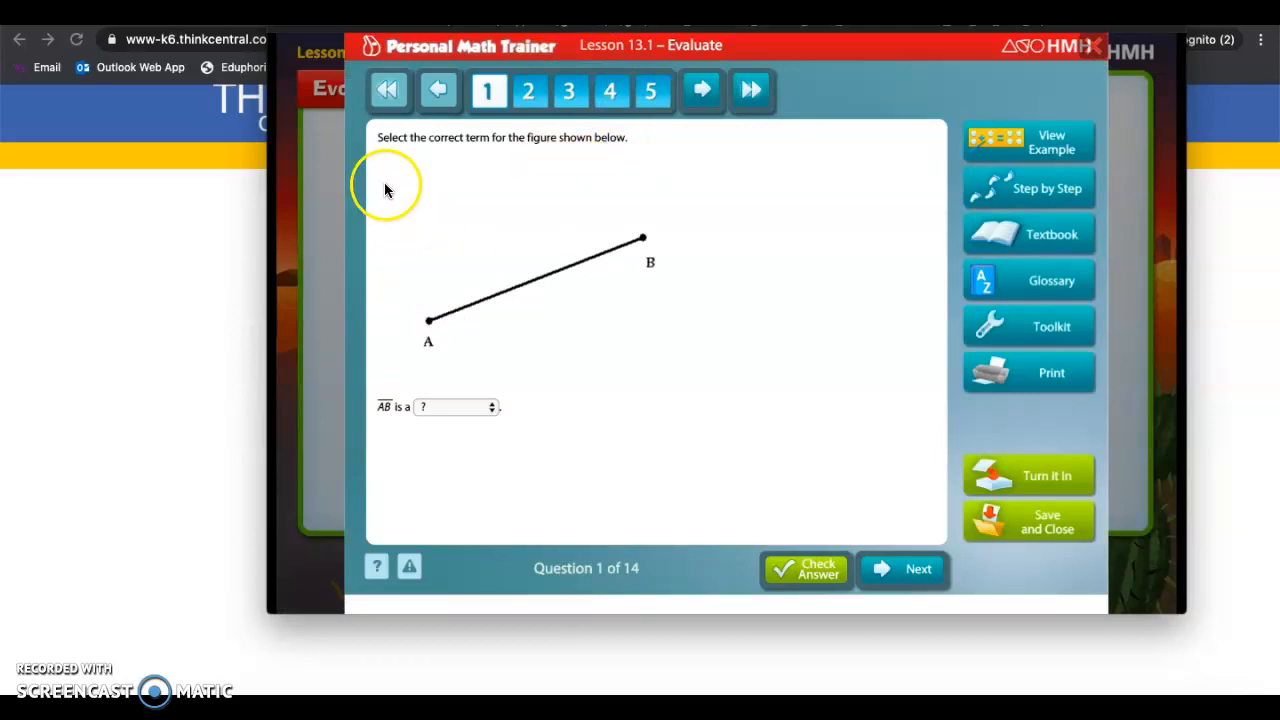
{"action": "mouse_move", "coordinate": [400, 140]}
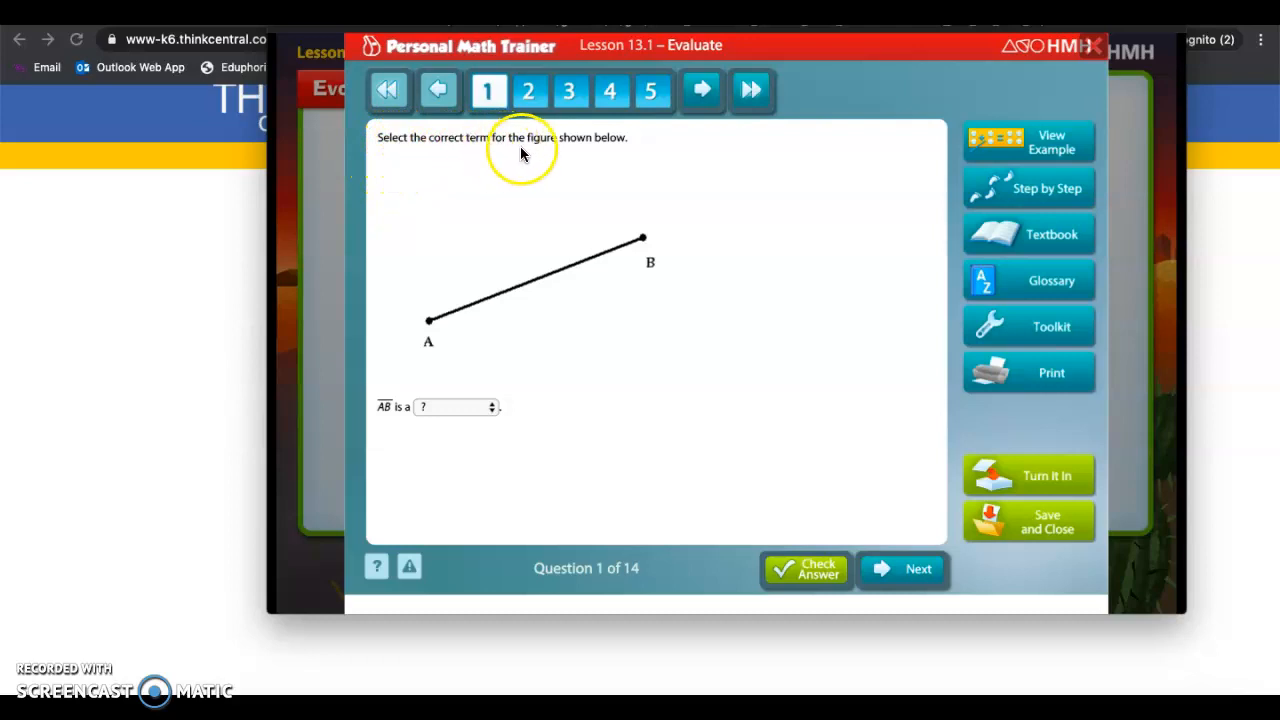
{"action": "mouse_move", "coordinate": [608, 270]}
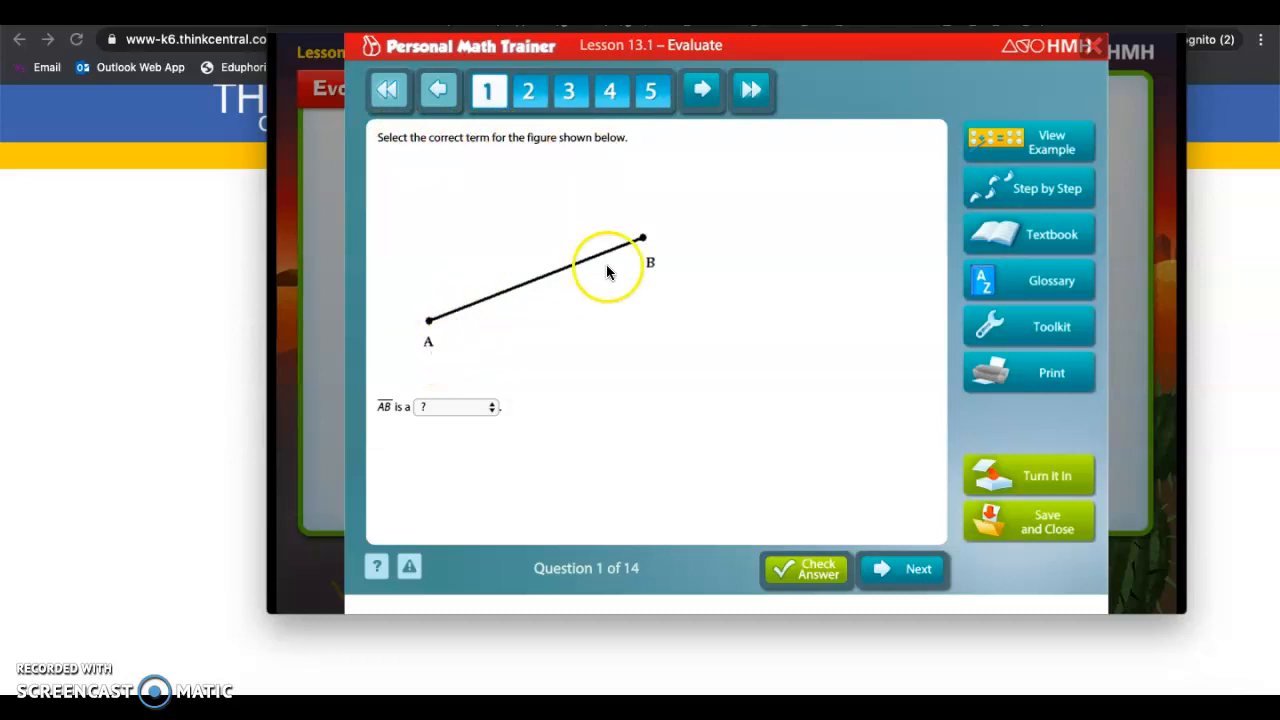
{"action": "mouse_move", "coordinate": [653, 237]}
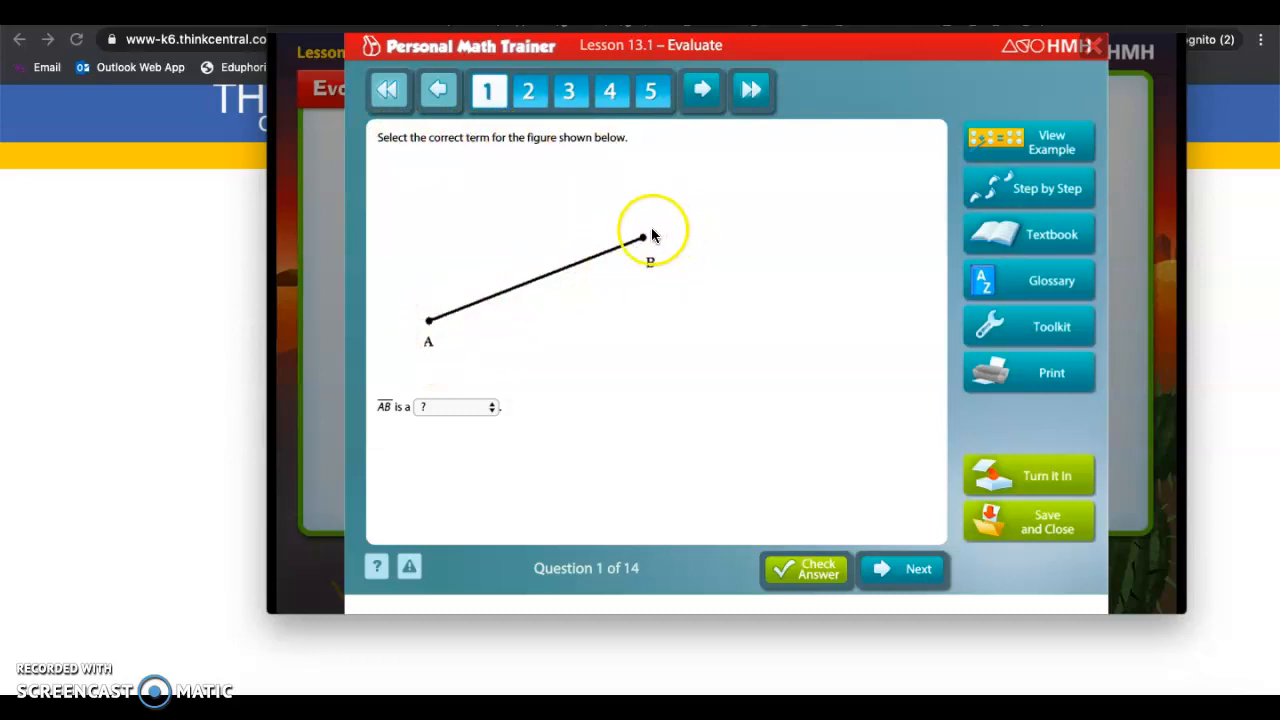
{"action": "left_click", "coordinate": [455, 406]}
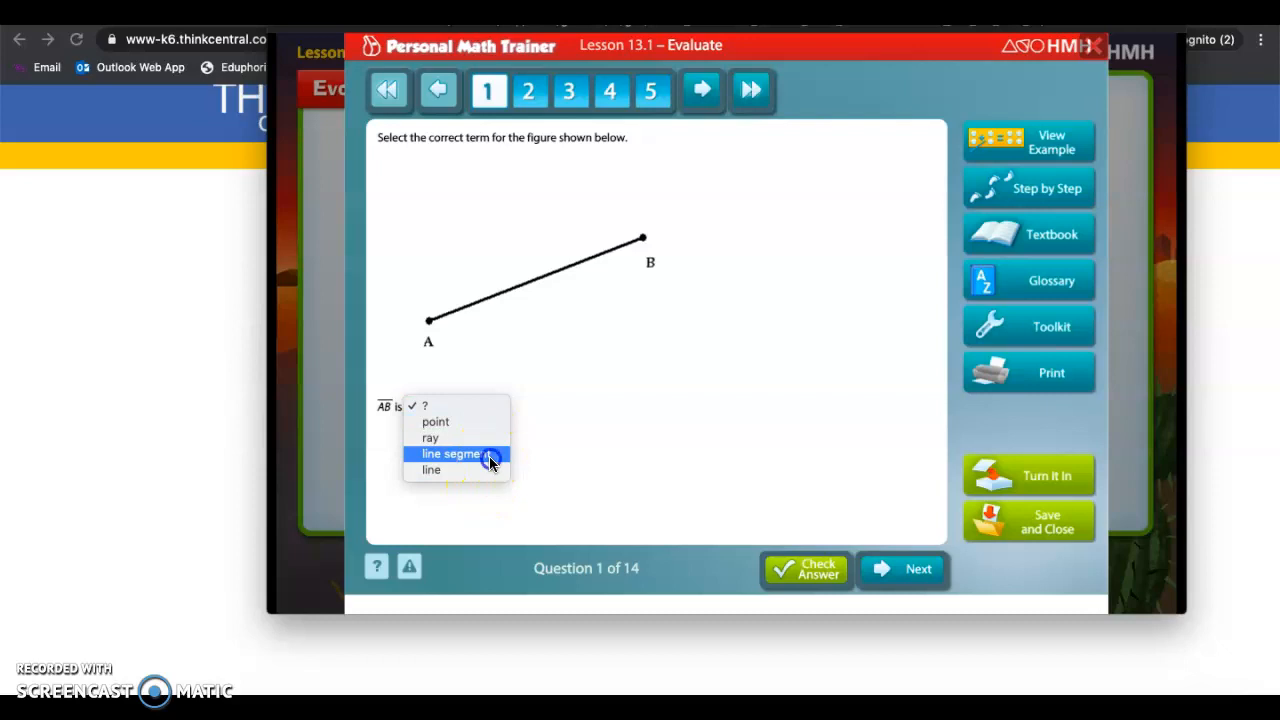
{"action": "left_click", "coordinate": [452, 453]}
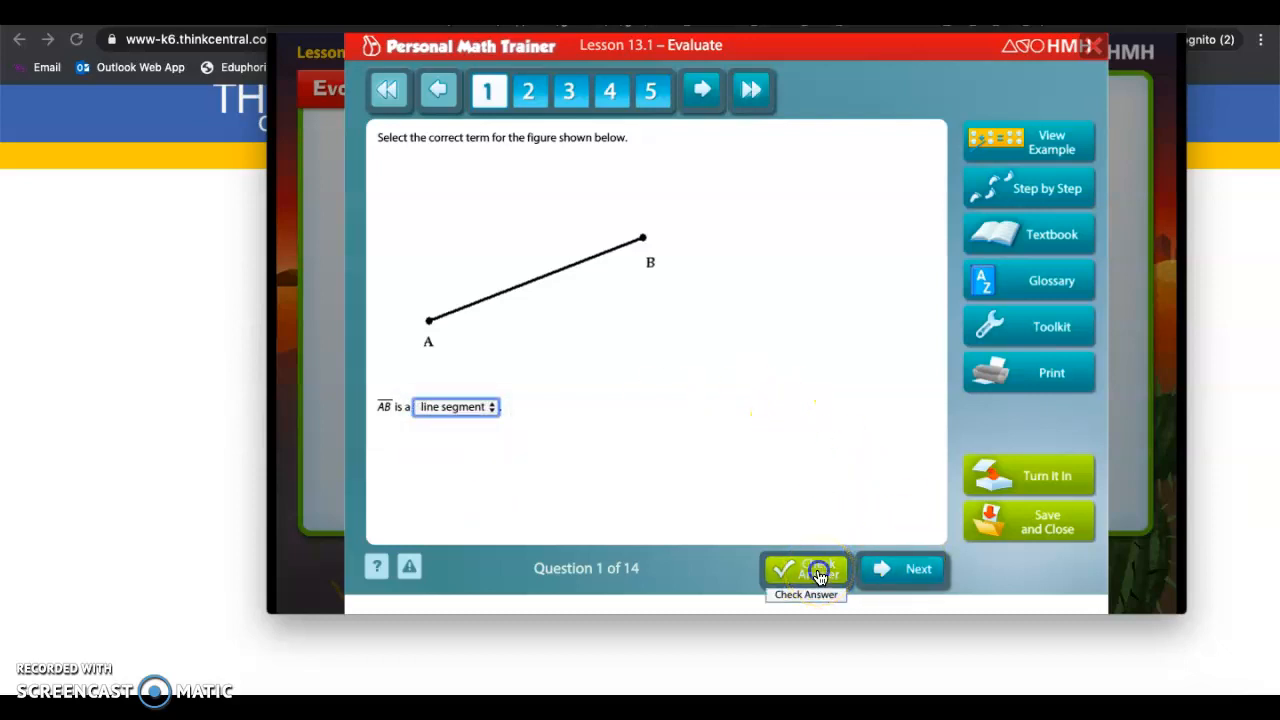
{"action": "left_click", "coordinate": [805, 569]}
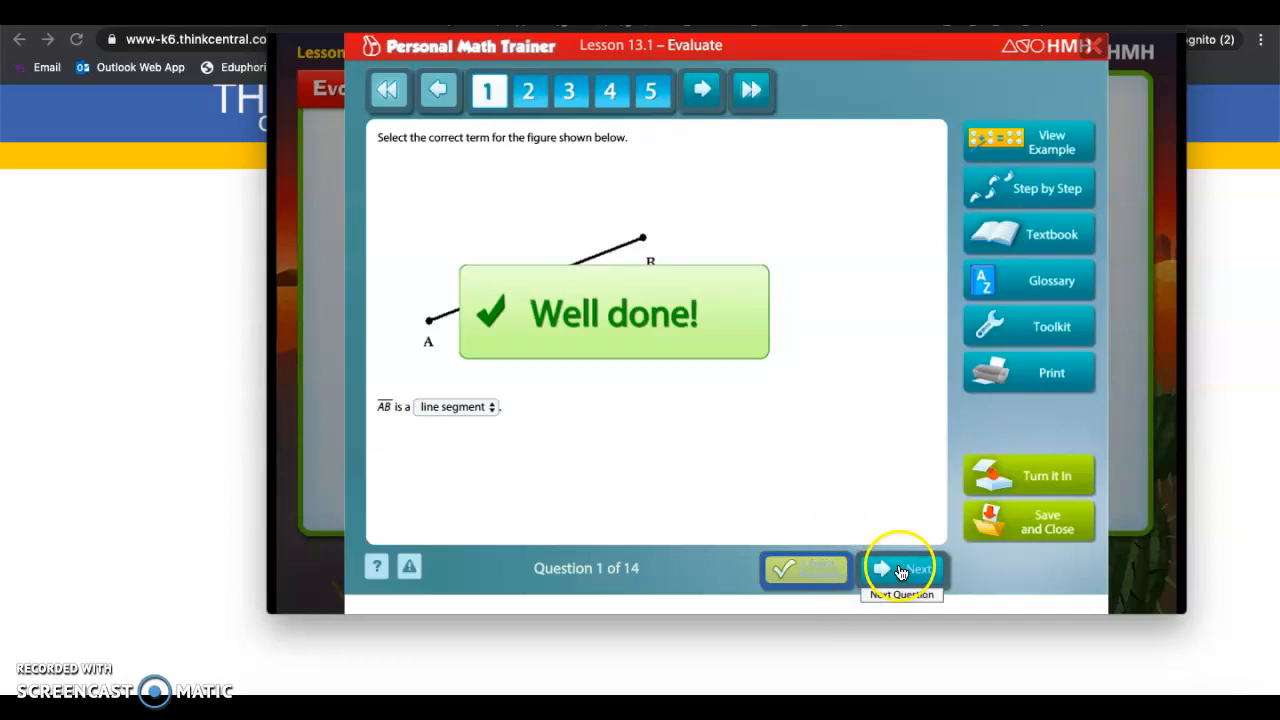
{"action": "left_click", "coordinate": [901, 569]}
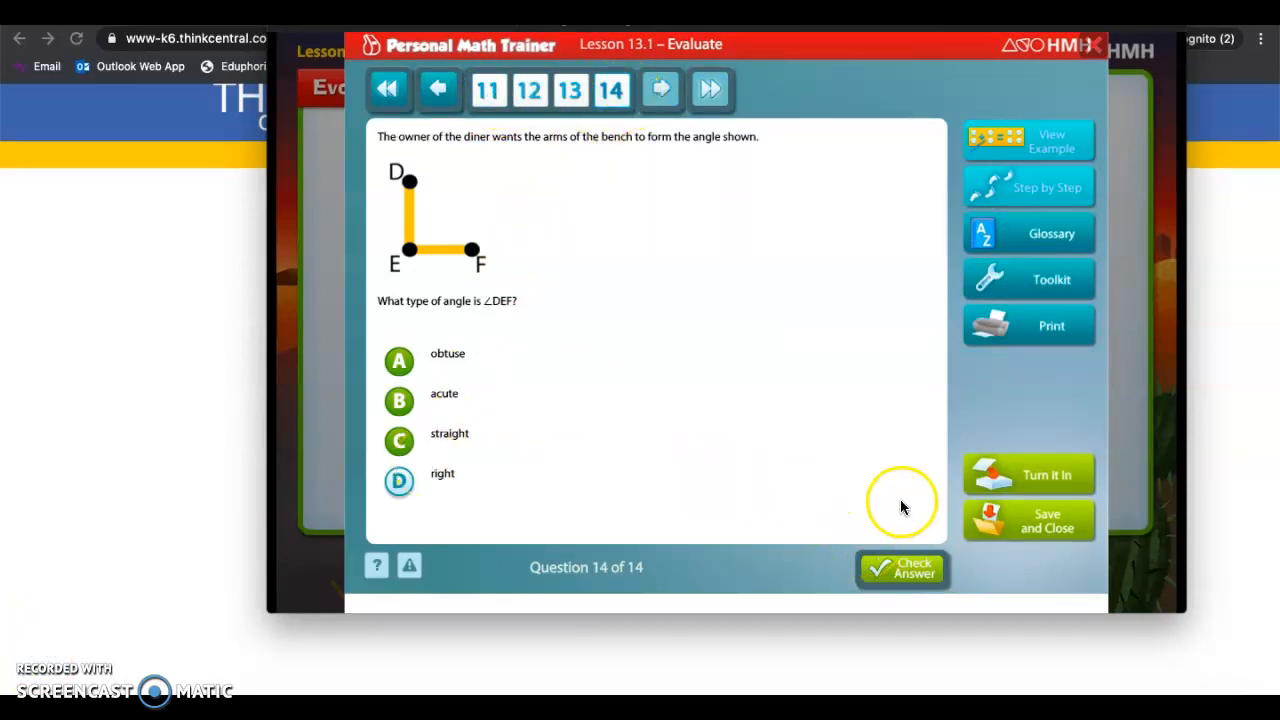
{"action": "mouse_move", "coordinate": [905, 418]}
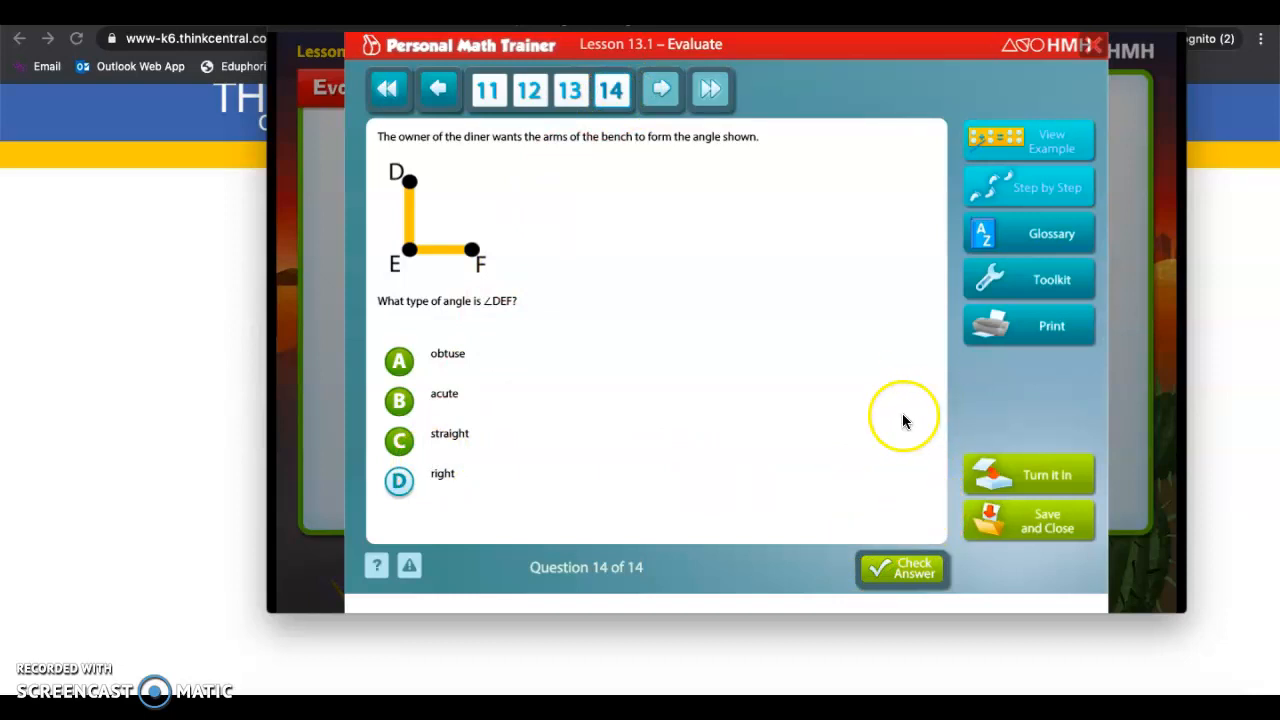
{"action": "mouse_move", "coordinate": [1028, 525]}
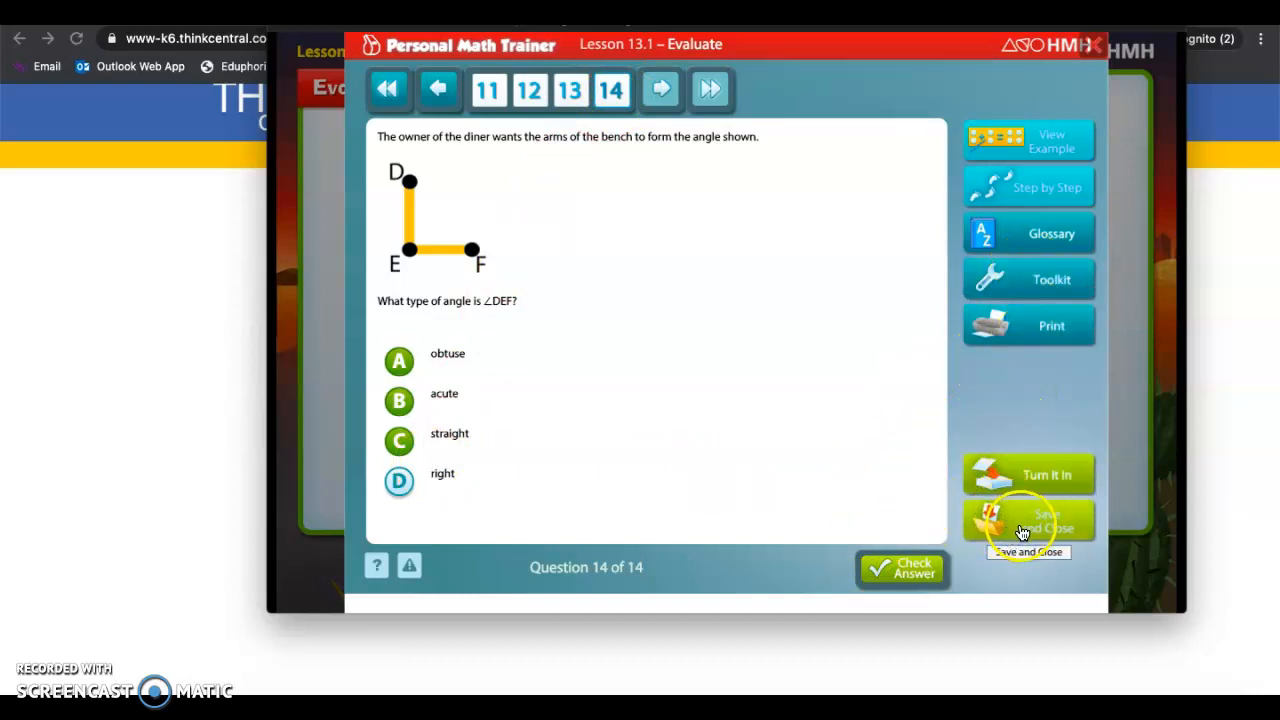
{"action": "mouse_move", "coordinate": [1029, 473]}
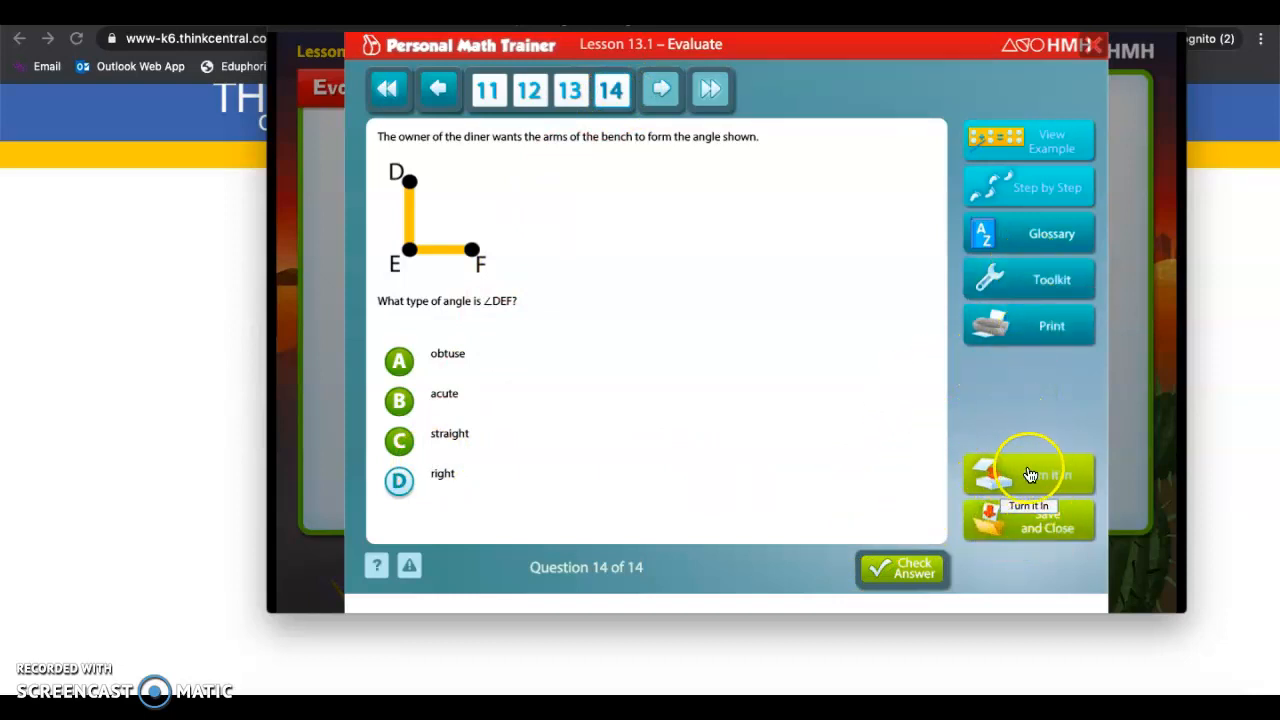
Turn in the Lesson 13.1 Evaluate quiz
{"action": "left_click", "coordinate": [1028, 473]}
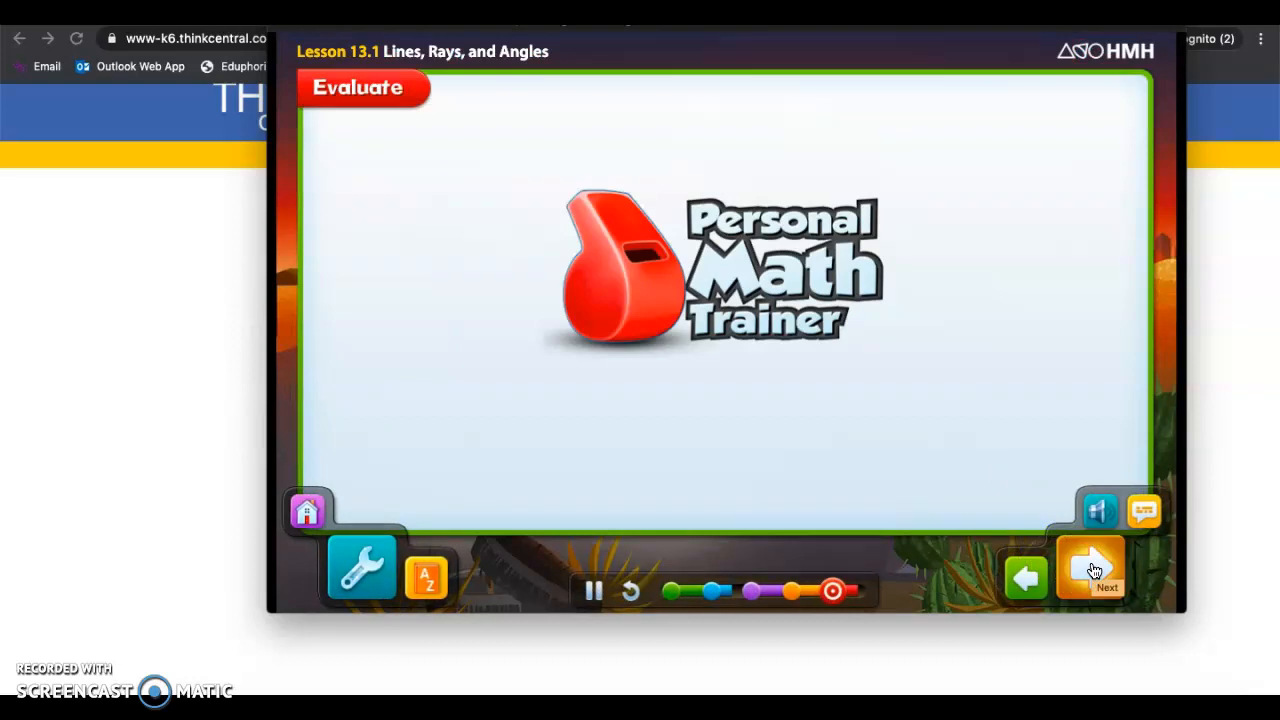
Advance through the rest of lesson 13.1 and exit to the Things to Do list
{"action": "left_click", "coordinate": [1090, 567]}
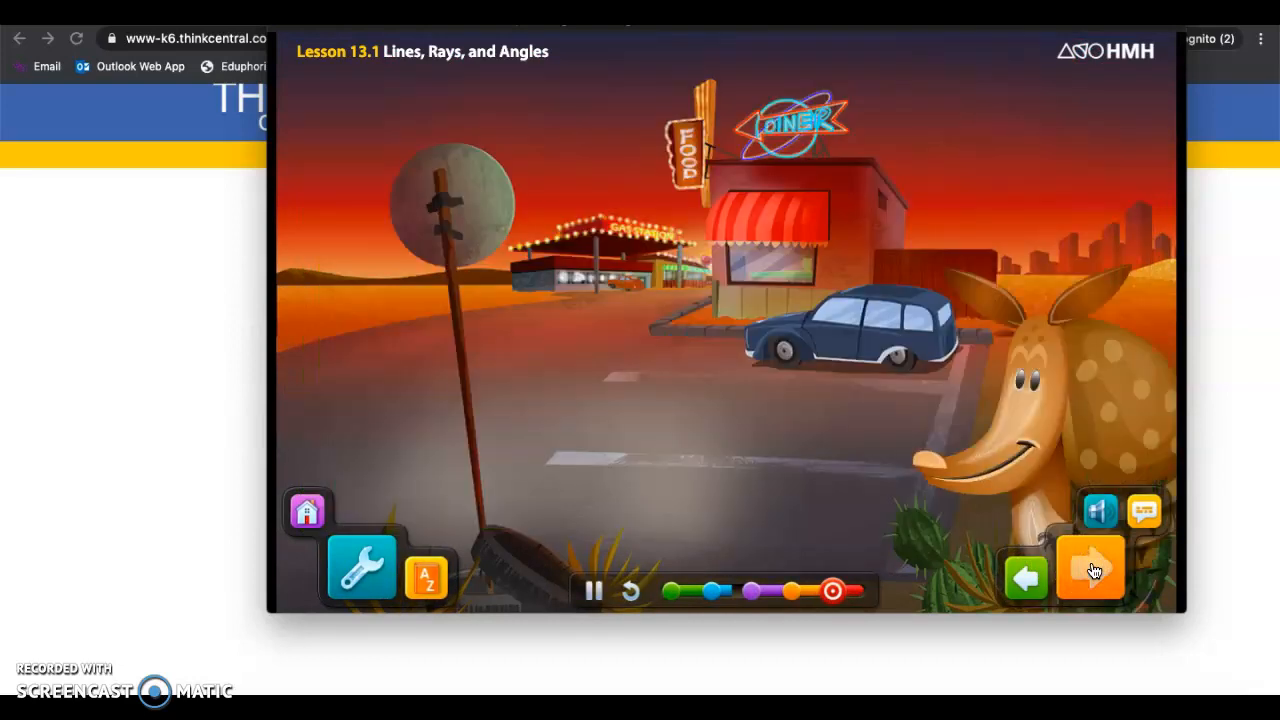
{"action": "left_click", "coordinate": [1099, 511]}
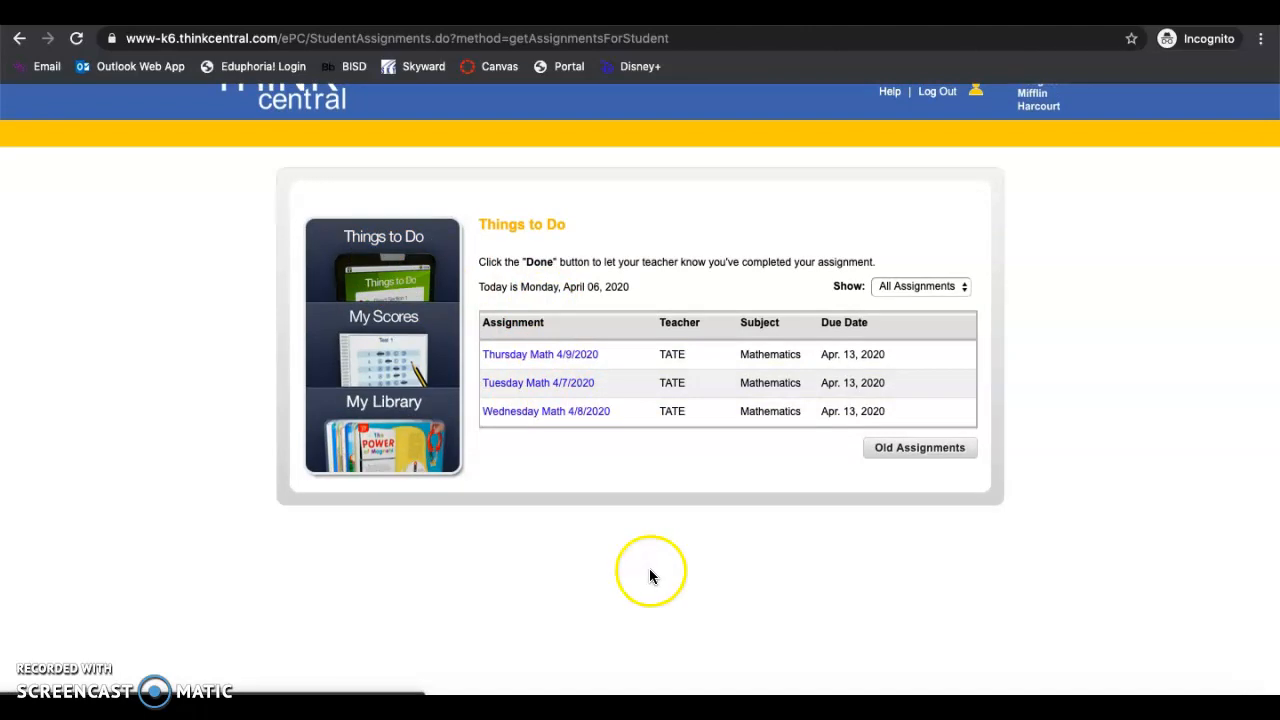
{"action": "mouse_move", "coordinate": [555, 478]}
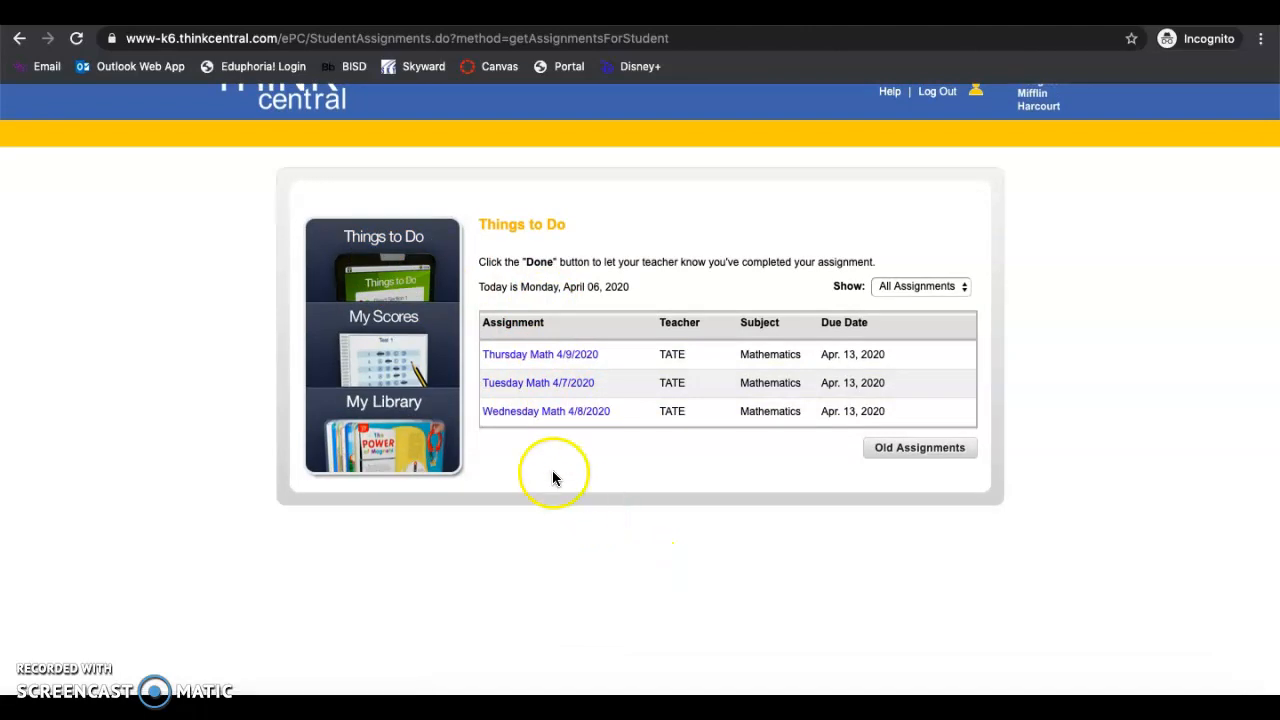
{"action": "mouse_move", "coordinate": [70, 643]}
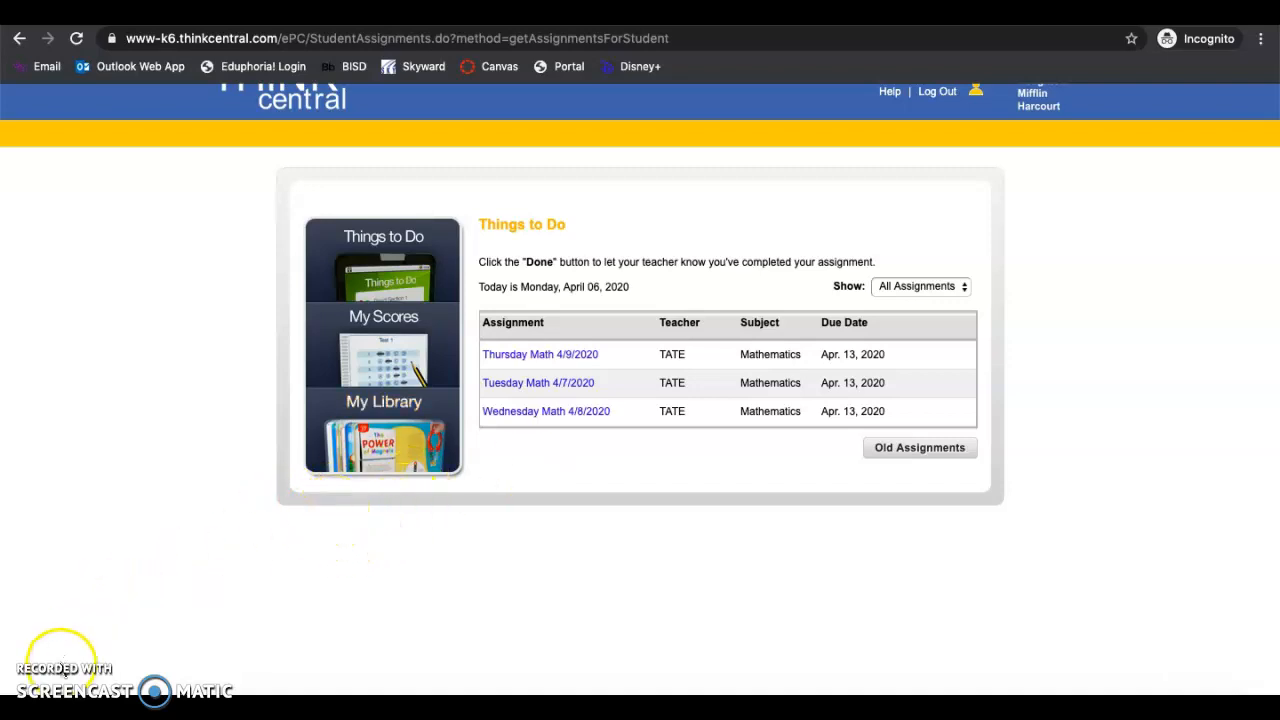
{"action": "mouse_move", "coordinate": [295, 517]}
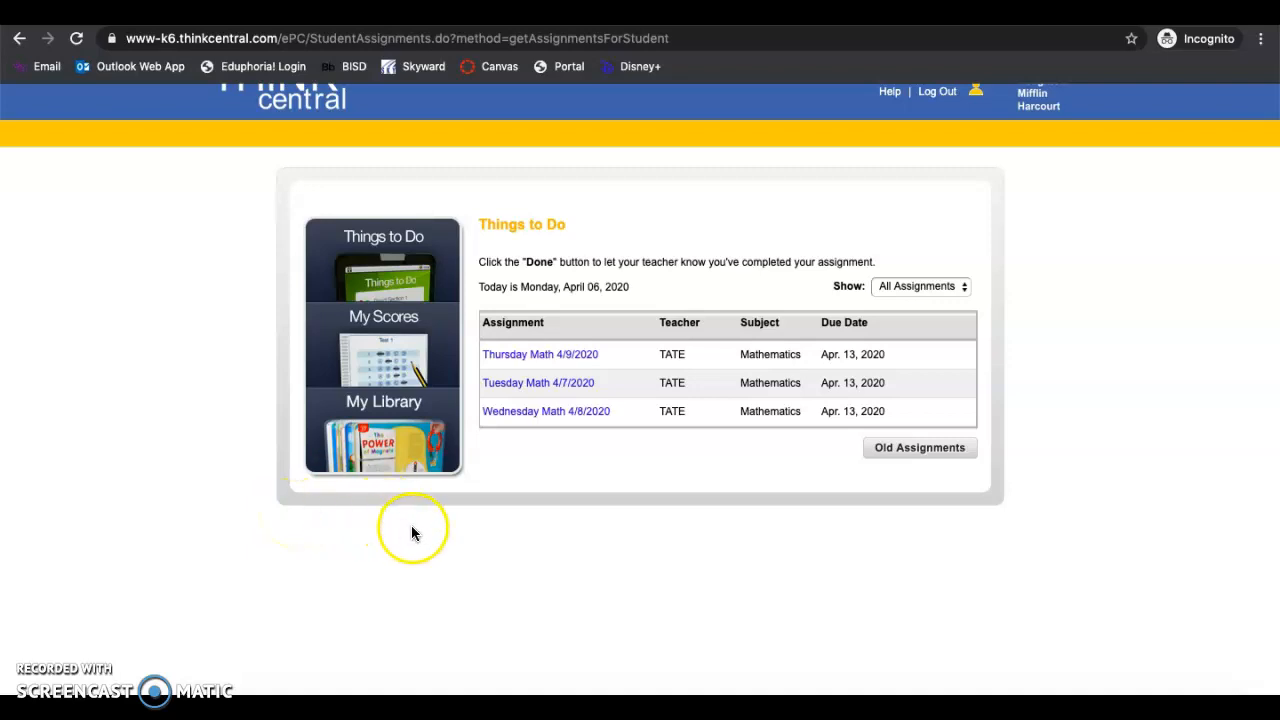
{"action": "mouse_move", "coordinate": [565, 285]}
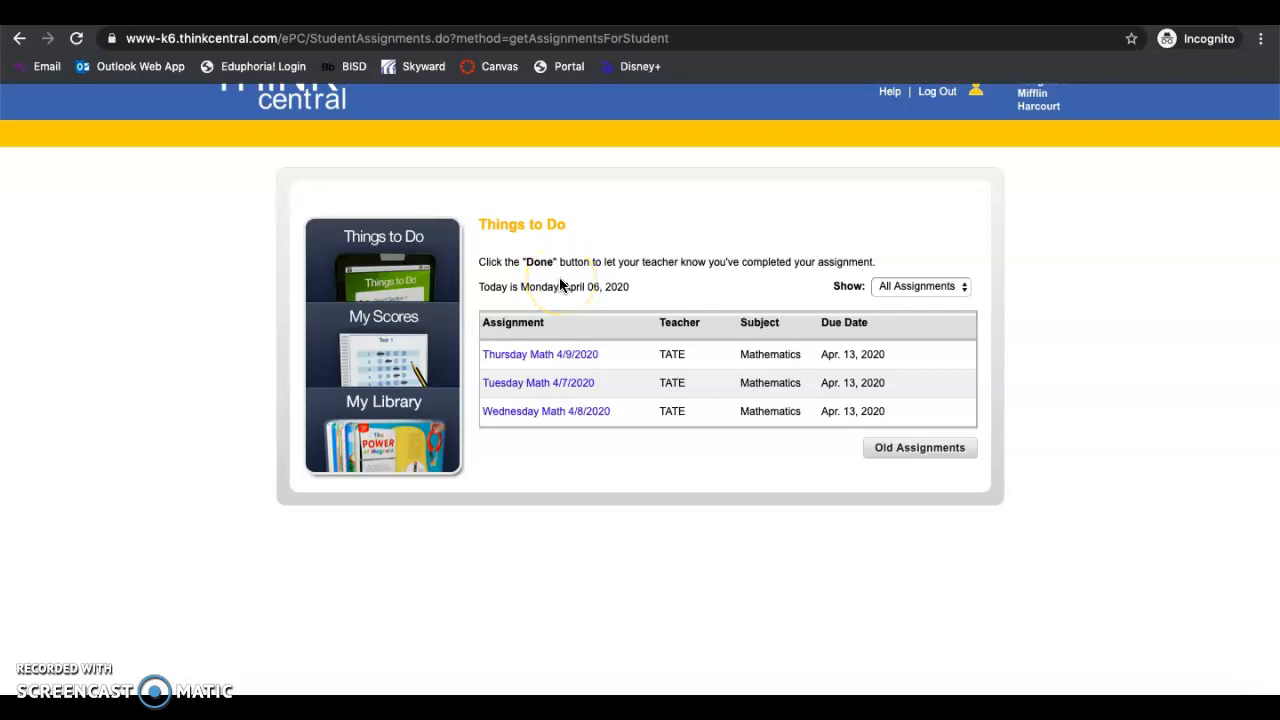
{"action": "mouse_move", "coordinate": [380, 378]}
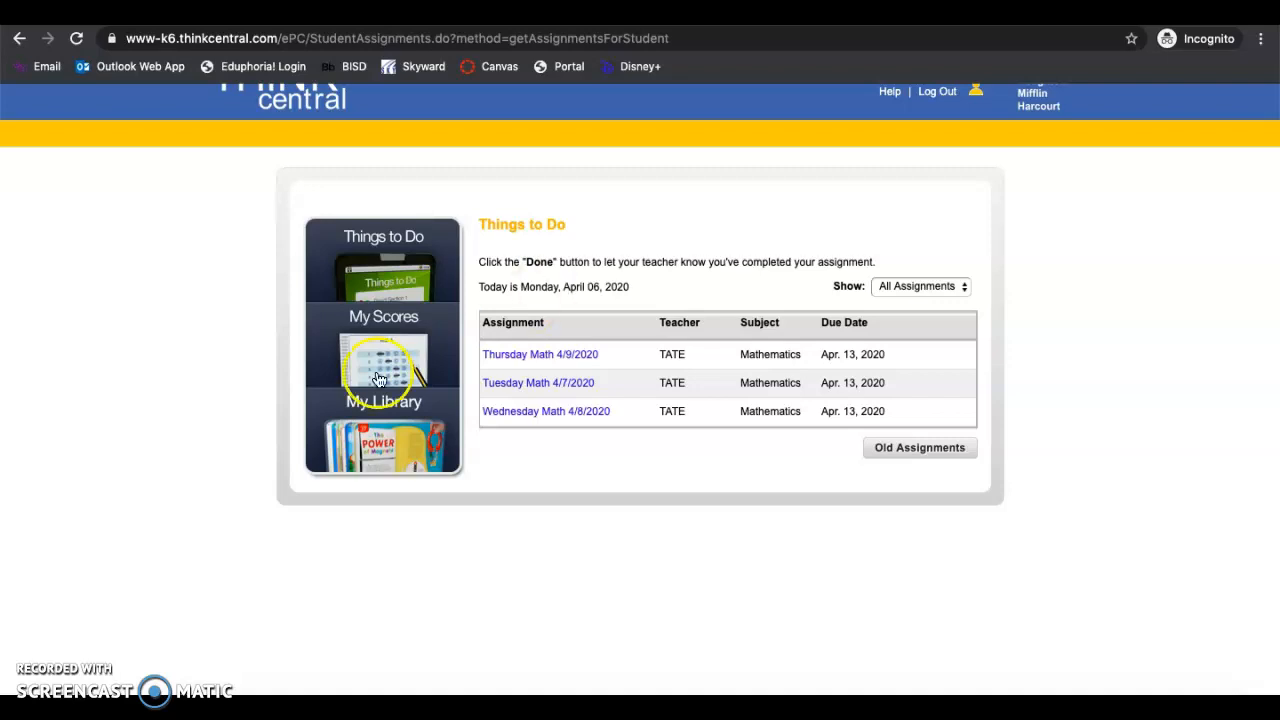